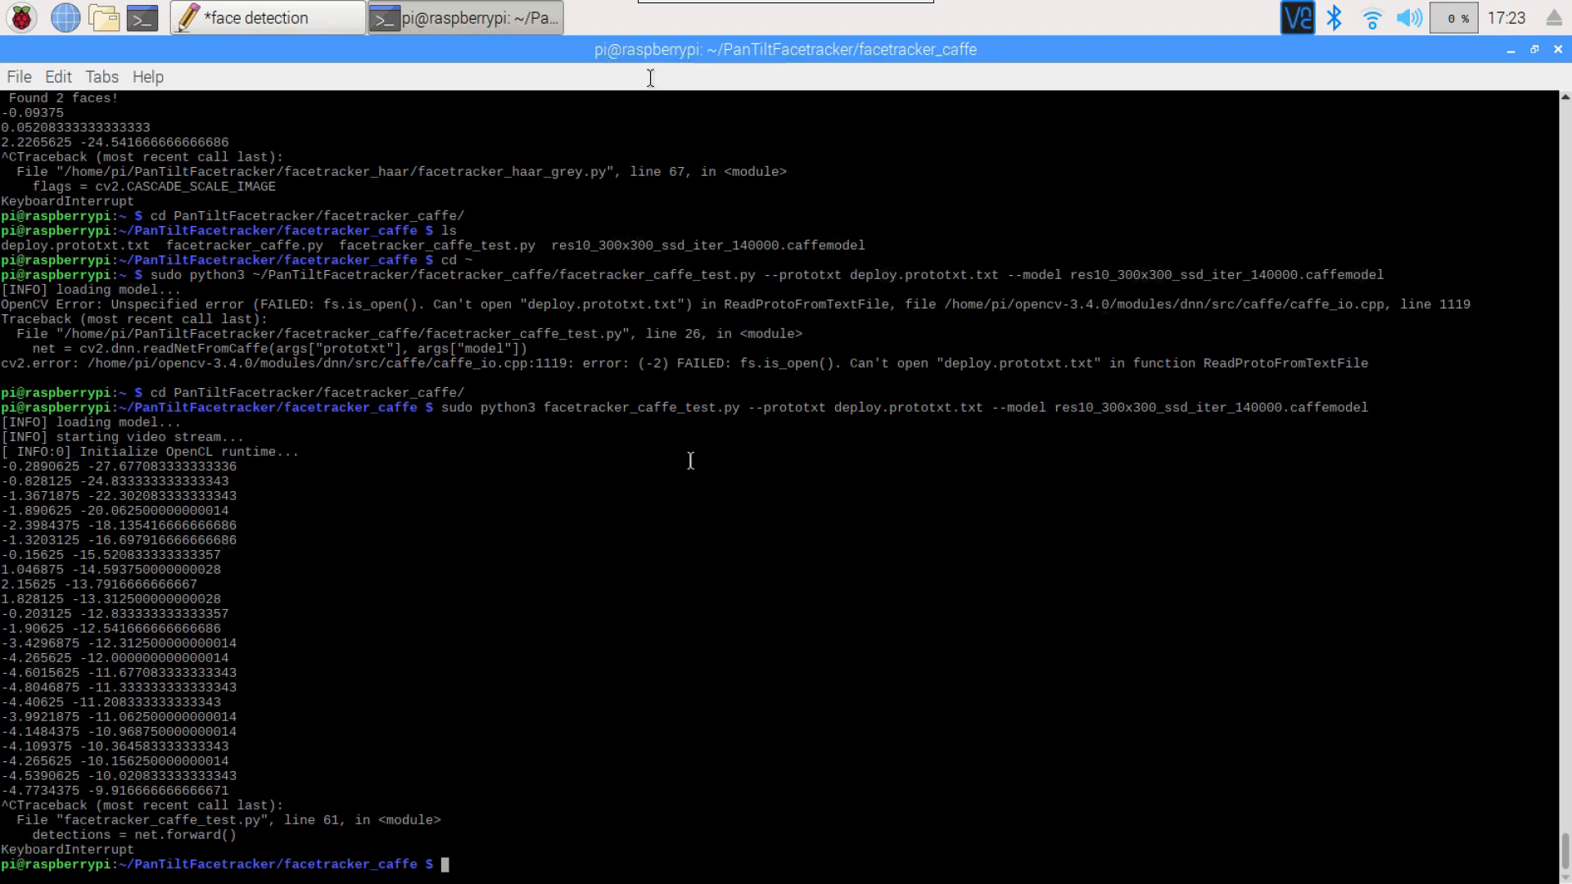
{"action": "type", "text": "cd ~"}
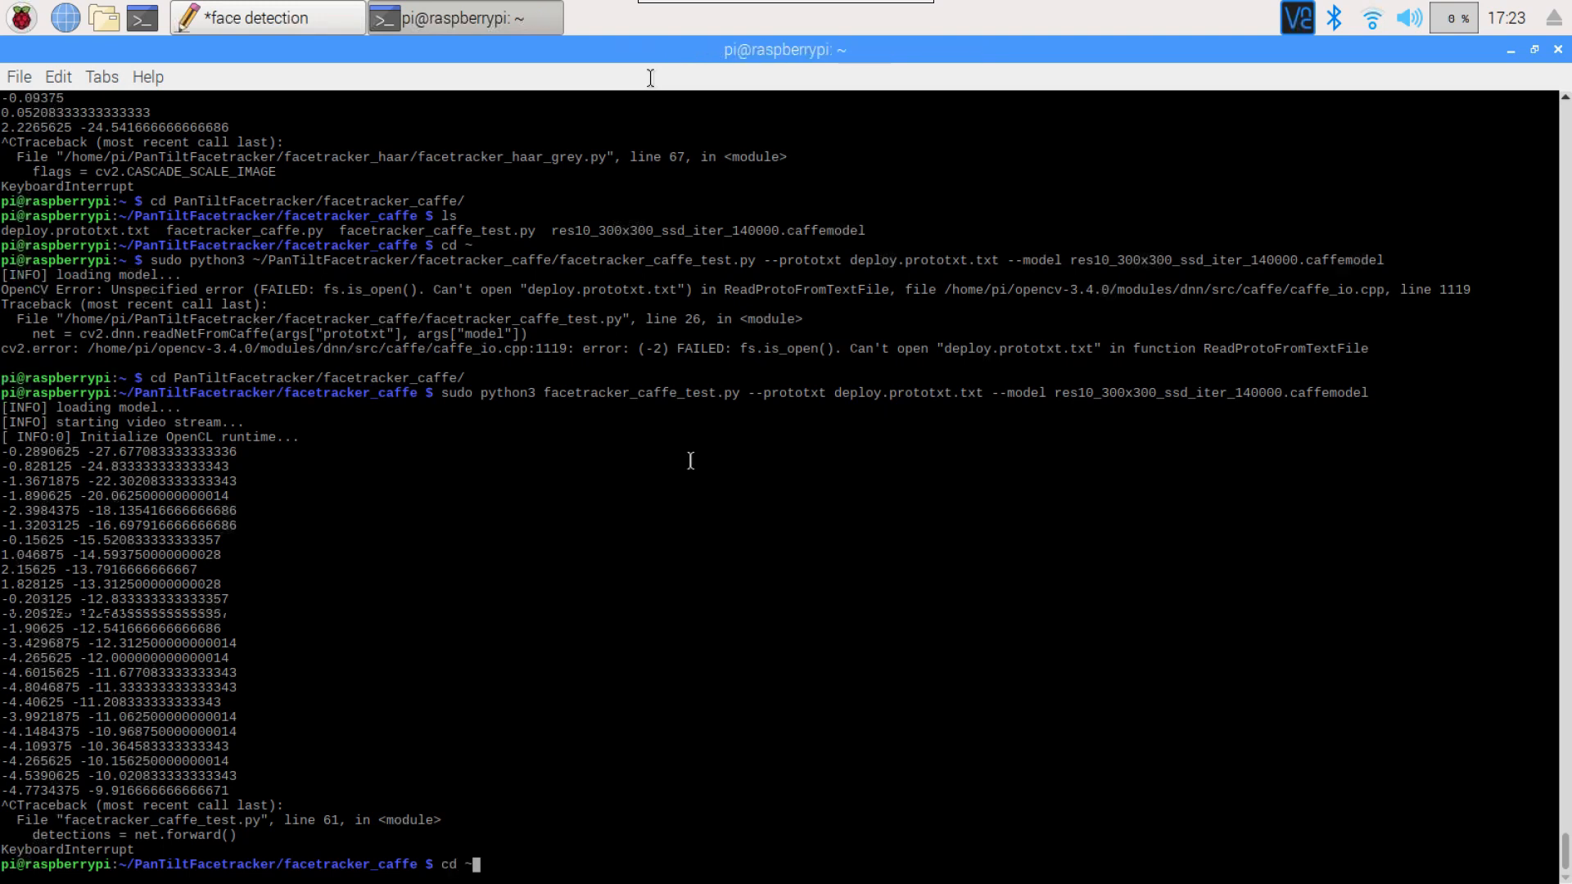
{"action": "type", "text": "sudo python3 ~/PanTiltFacetracker/facetracker_lbp/facetracker_lbp_grey_picamera.py"}
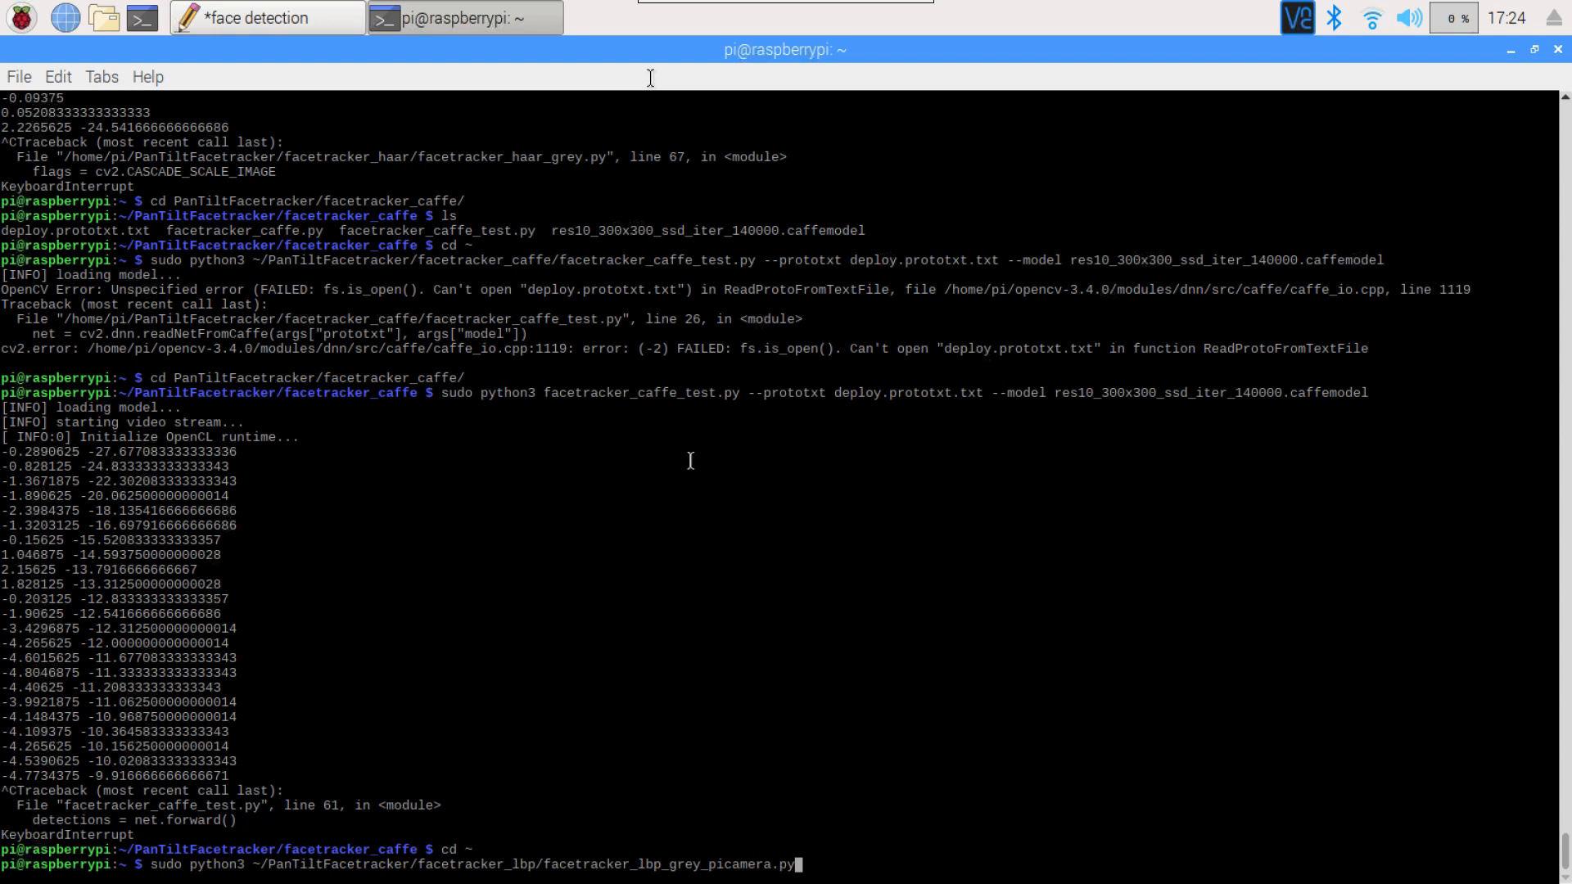